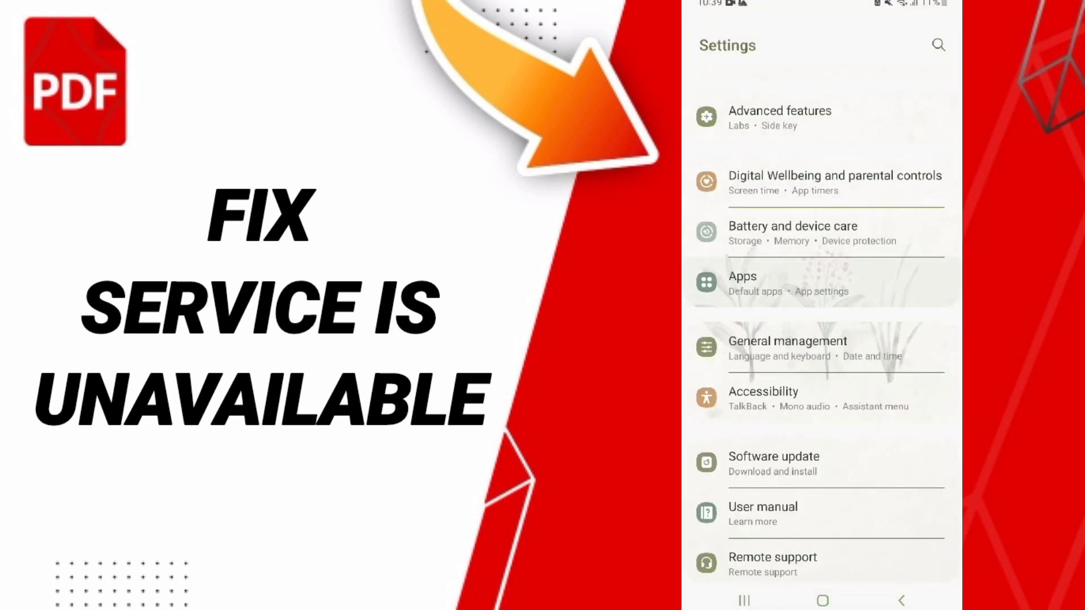
# Open Apps from the main Settings menu to list installed applications
pyautogui.click(743, 283)
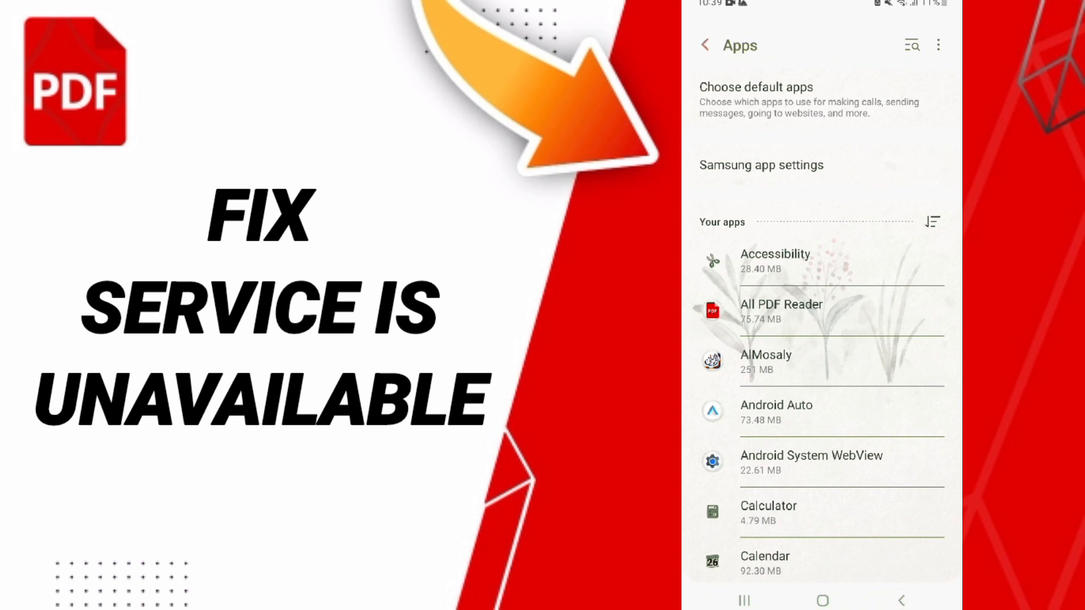
# Open All PDF Reader's App info and view its Storage details
pyautogui.click(781, 311)
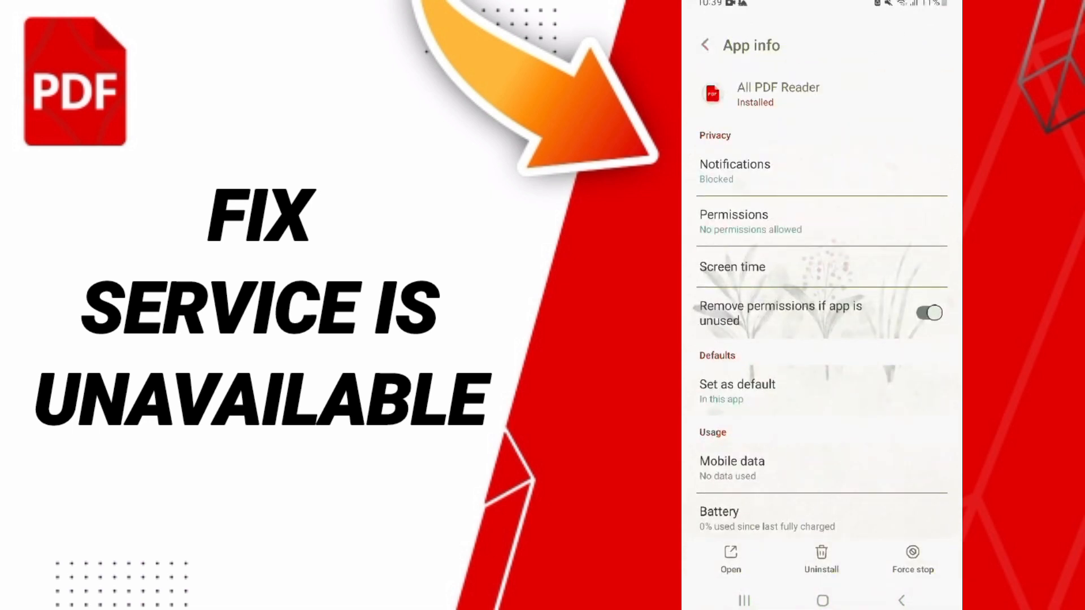
pyautogui.scroll(-3)
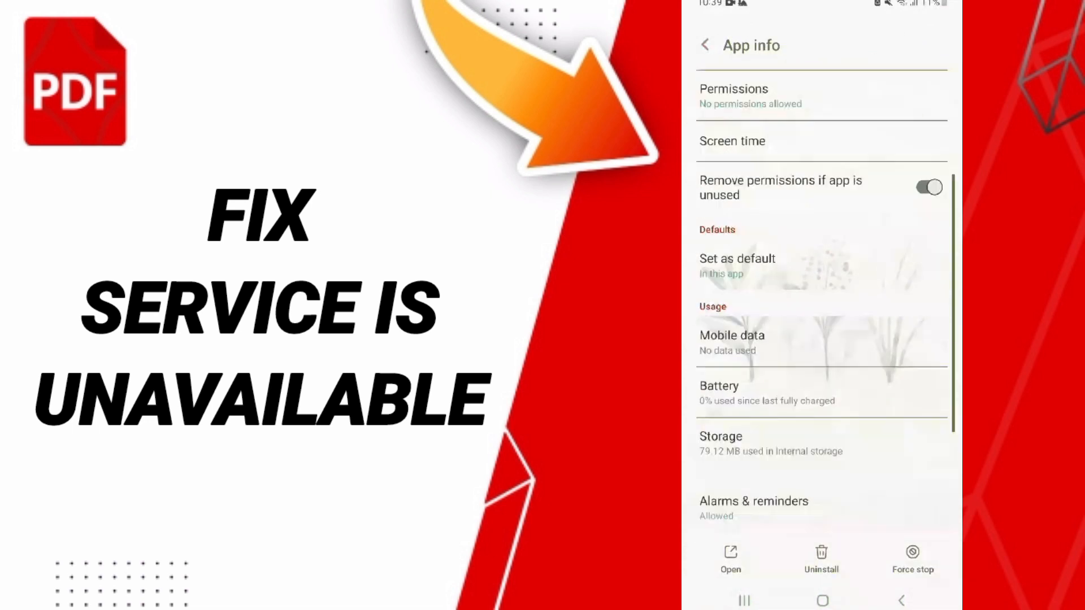
pyautogui.click(913, 561)
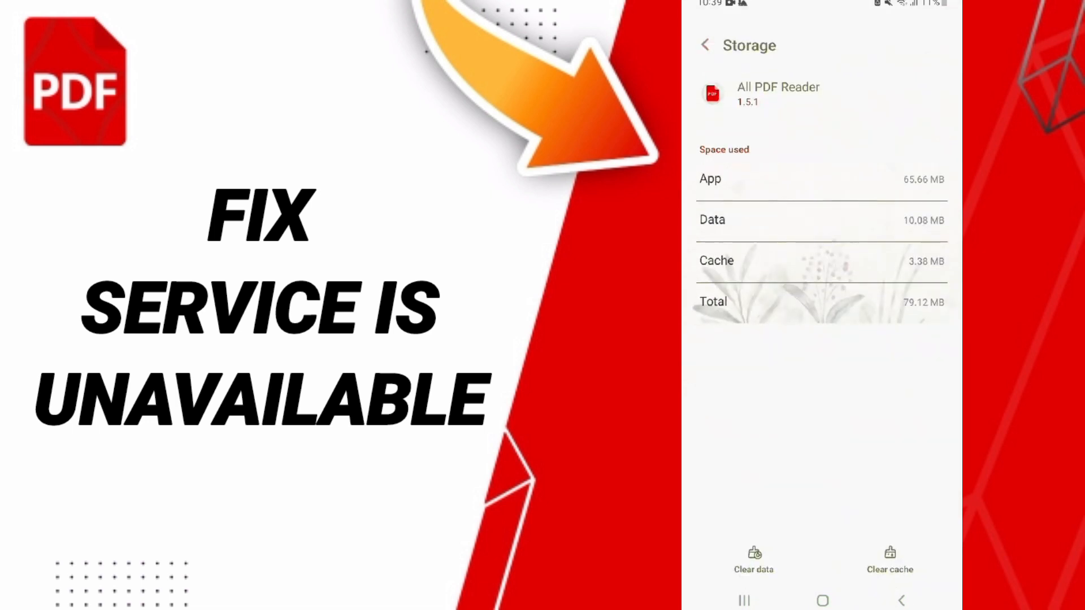
# Clear All PDF Reader's cache and exit Settings to the home screen
pyautogui.click(888, 561)
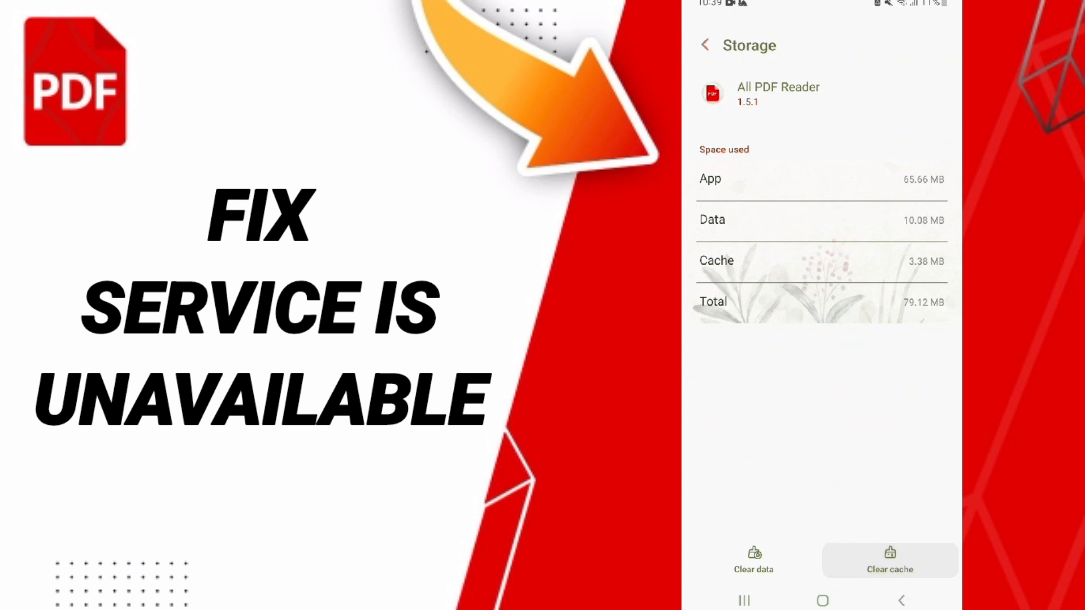
pyautogui.click(753, 561)
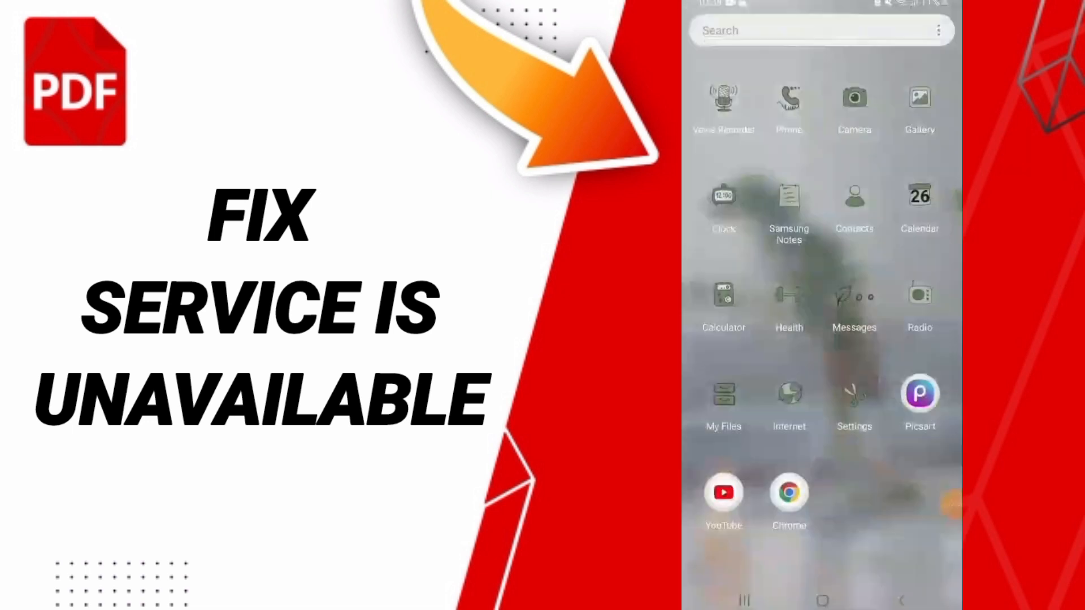
pyautogui.click(822, 600)
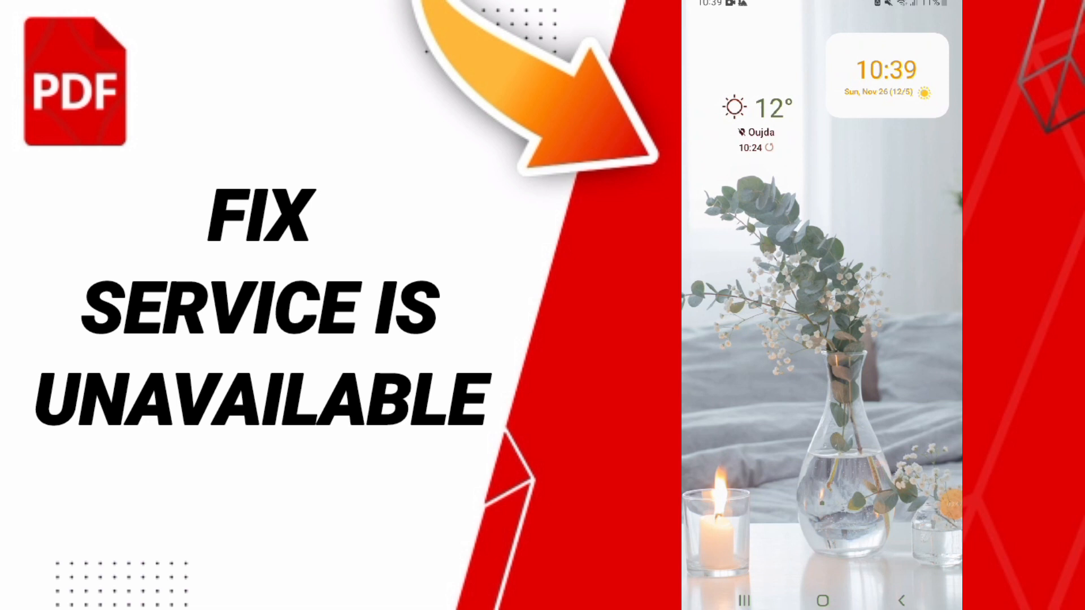